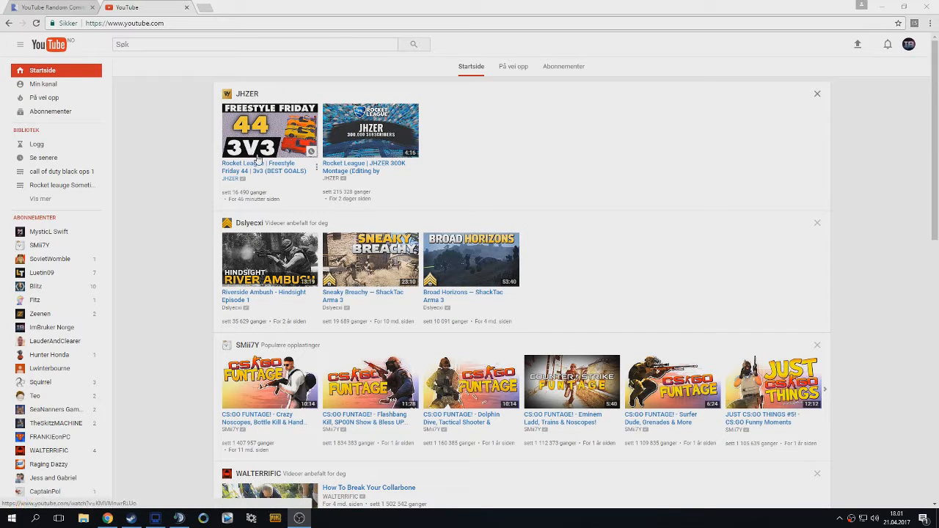
{"action": "mouse_move", "coordinate": [202, 158]}
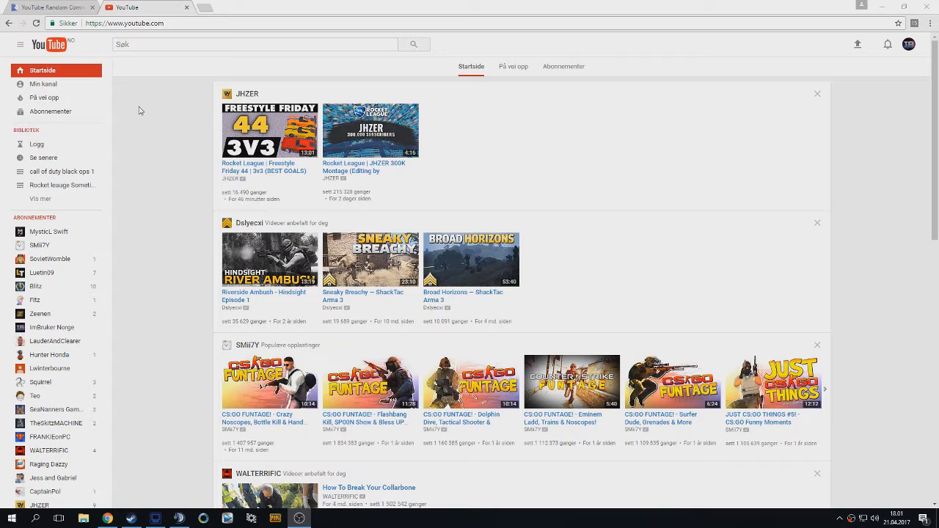
{"action": "mouse_move", "coordinate": [154, 108]}
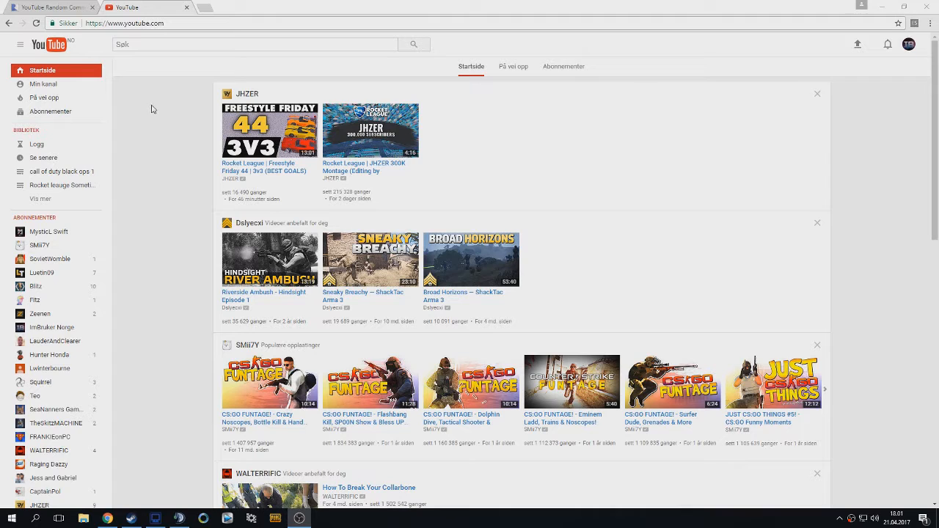
{"action": "mouse_move", "coordinate": [146, 118]}
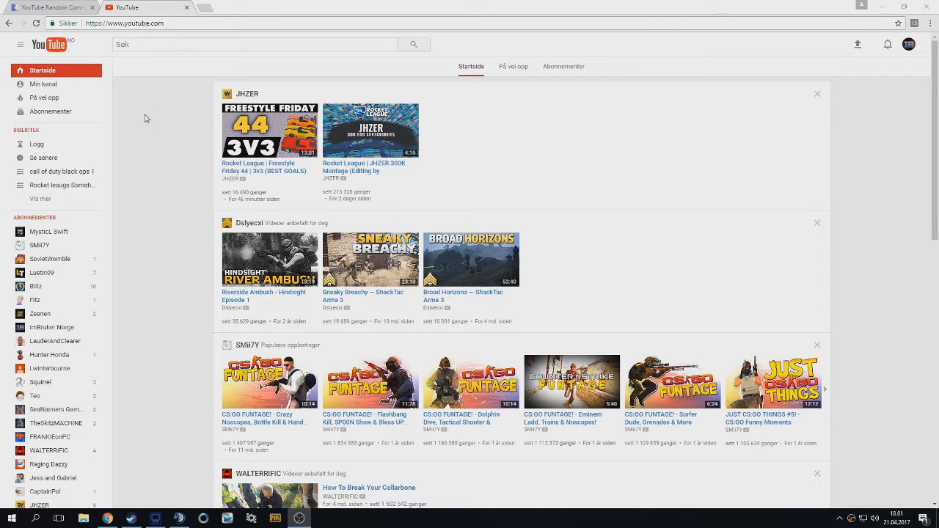
{"action": "mouse_move", "coordinate": [123, 59]}
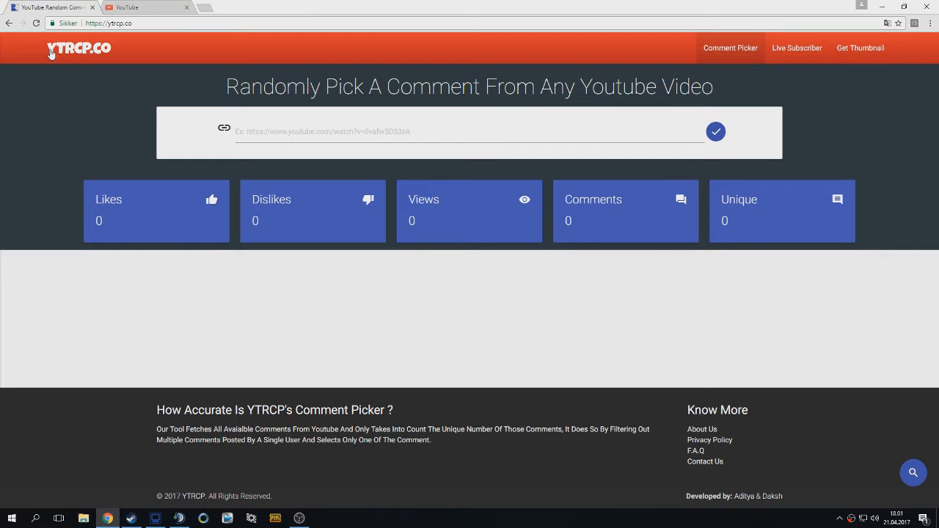
{"action": "mouse_move", "coordinate": [75, 55]}
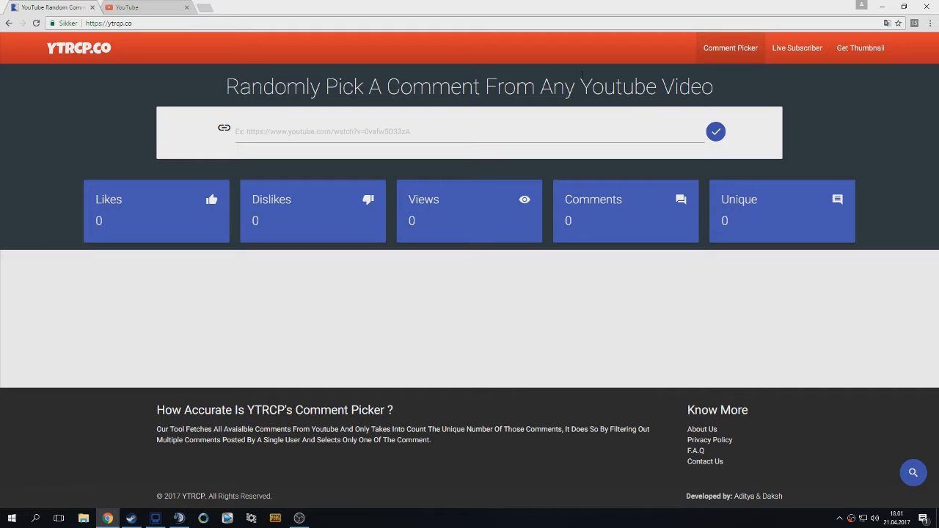
{"action": "mouse_move", "coordinate": [424, 142]}
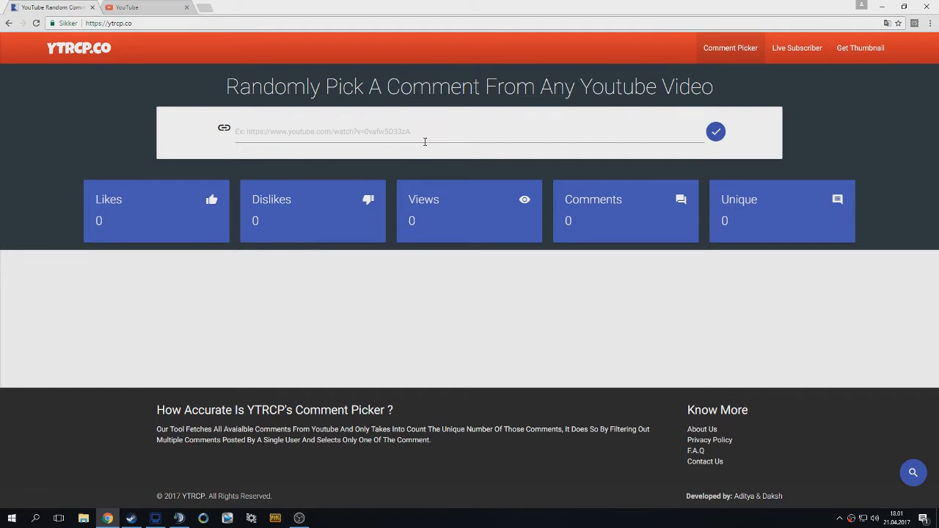
Step: Leave the YTRCP video link field empty and return to the YouTube tab
{"action": "left_click", "coordinate": [715, 131]}
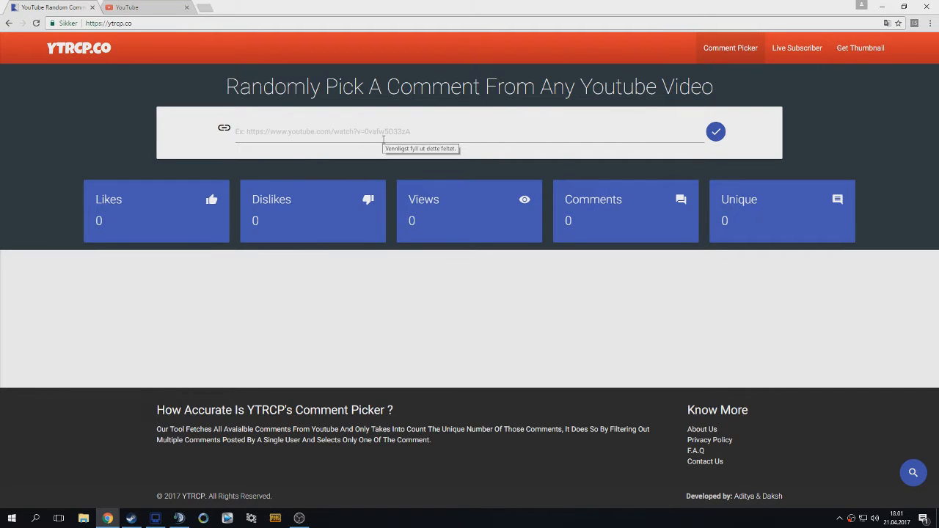
{"action": "left_click", "coordinate": [147, 7]}
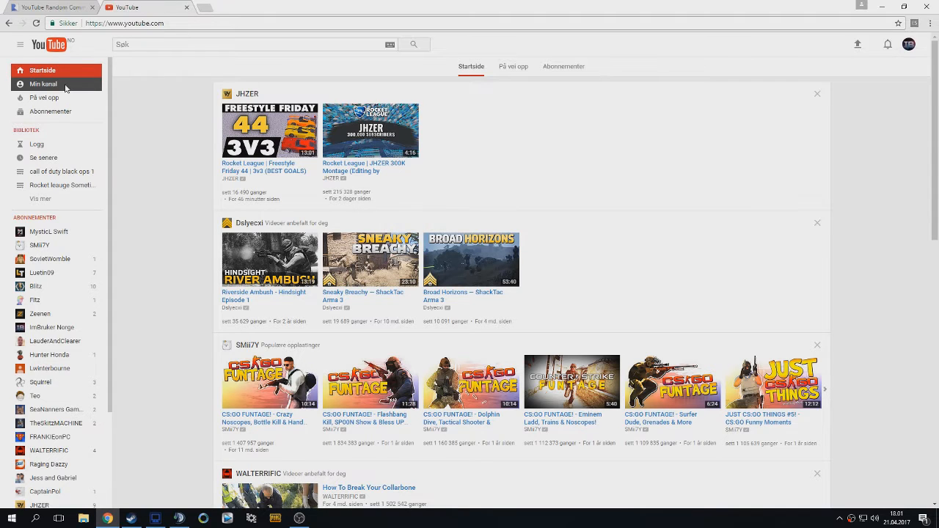
Step: Open the 100-subscribers giveaway video from the 'Min kanal' channel page
{"action": "left_click", "coordinate": [42, 84]}
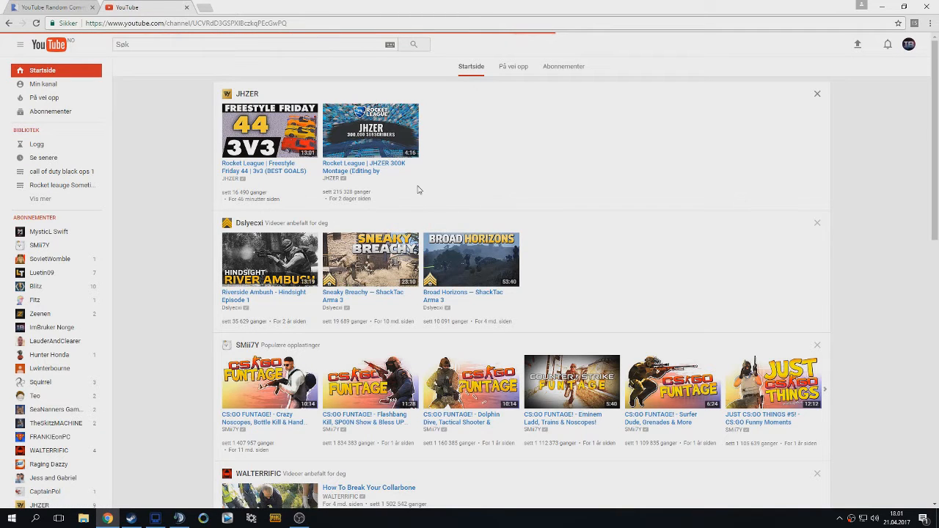
{"action": "left_click", "coordinate": [50, 327]}
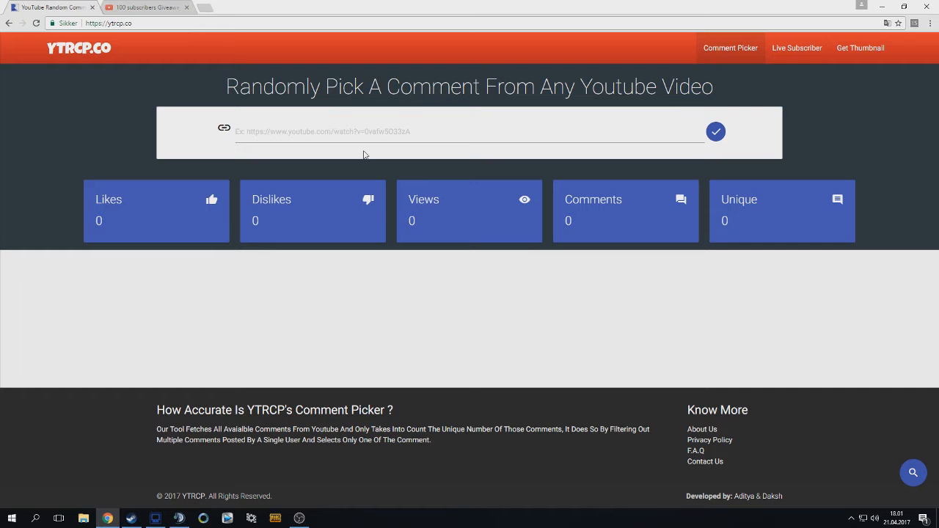
{"action": "type", "text": "https://www.youtube.com/watch?v=h_KT10cz7WA"}
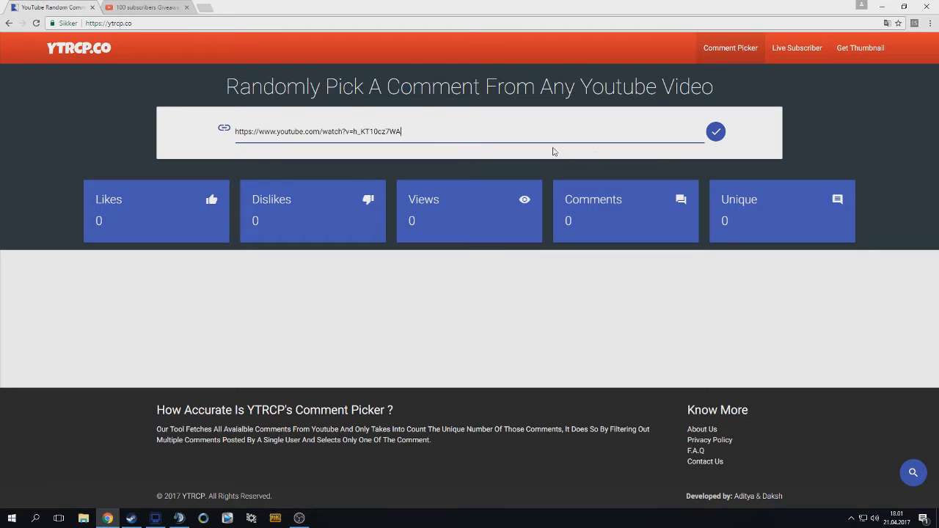
{"action": "mouse_move", "coordinate": [716, 132]}
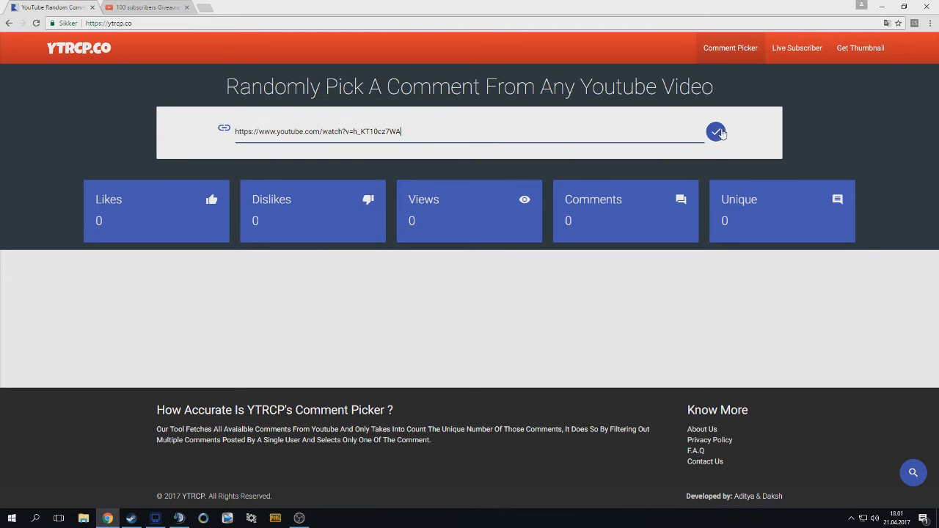
{"action": "mouse_move", "coordinate": [727, 117]}
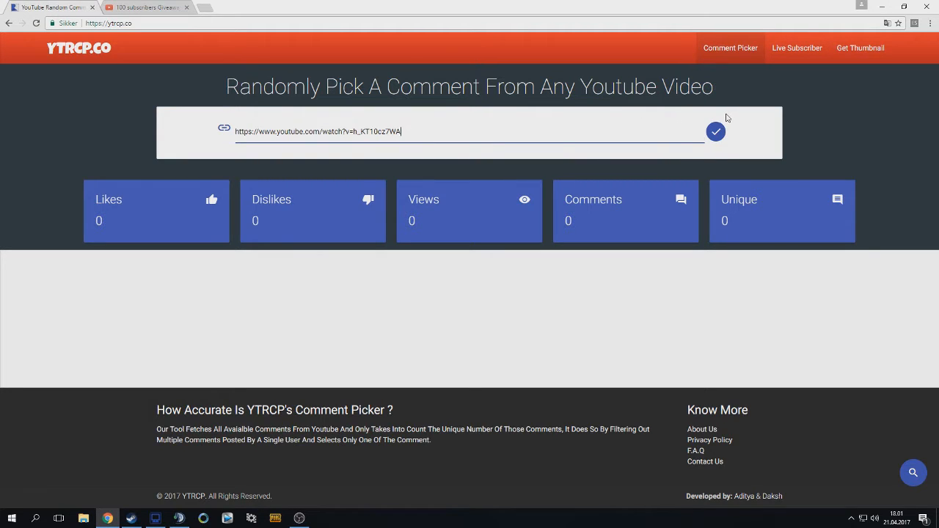
{"action": "mouse_move", "coordinate": [611, 195]}
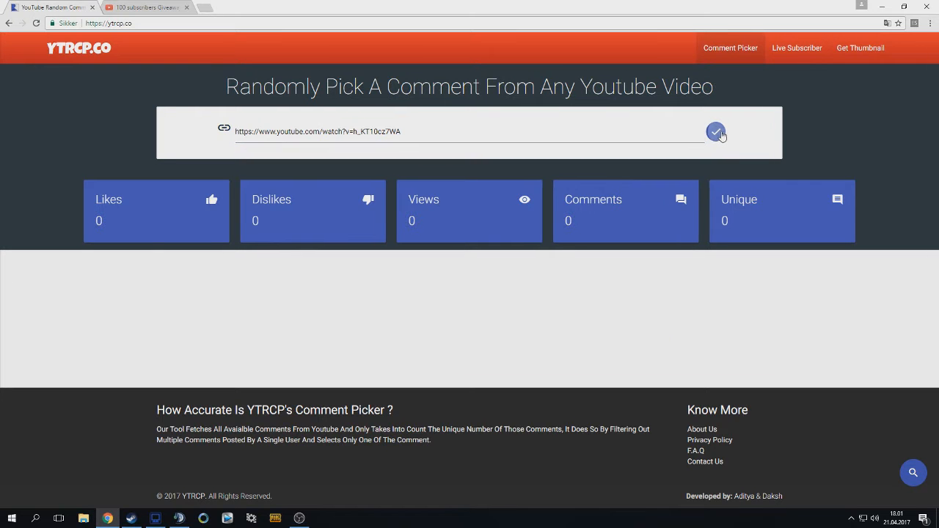
{"action": "left_click", "coordinate": [716, 132]}
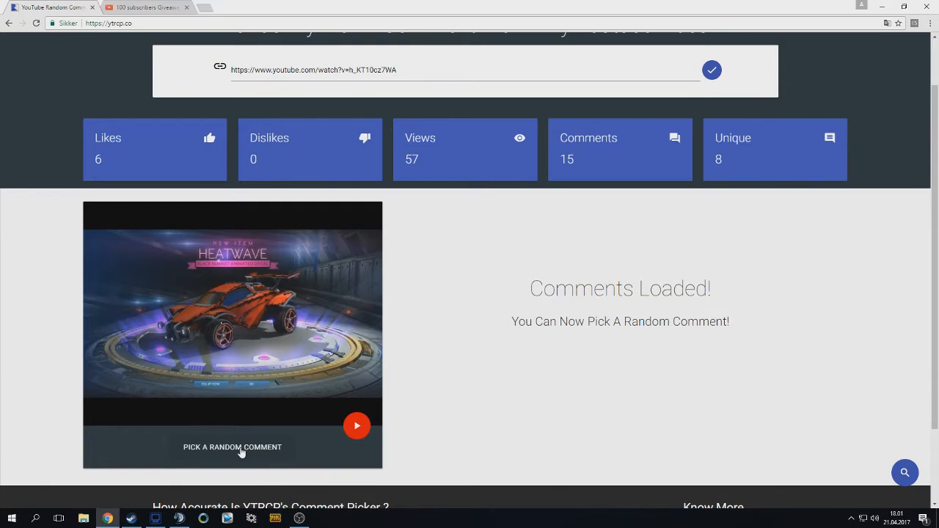
Step: Draw a random winning comment with 'PICK A RANDOM COMMENT', then switch to Steam
{"action": "left_click", "coordinate": [232, 447]}
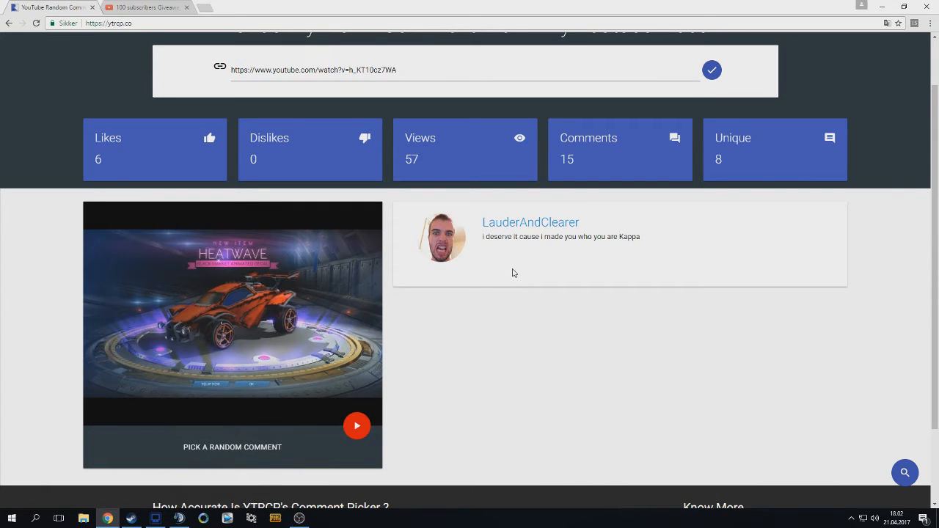
{"action": "mouse_move", "coordinate": [566, 248]}
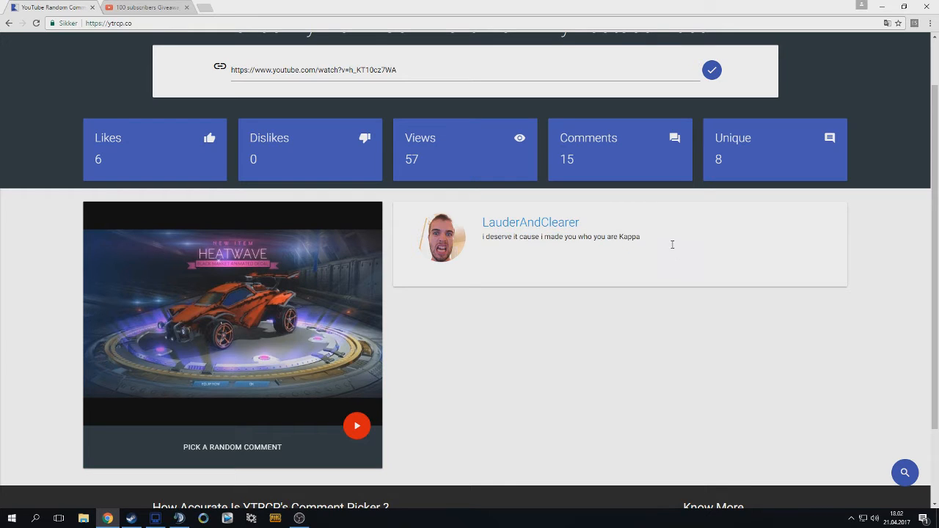
{"action": "mouse_move", "coordinate": [660, 246]}
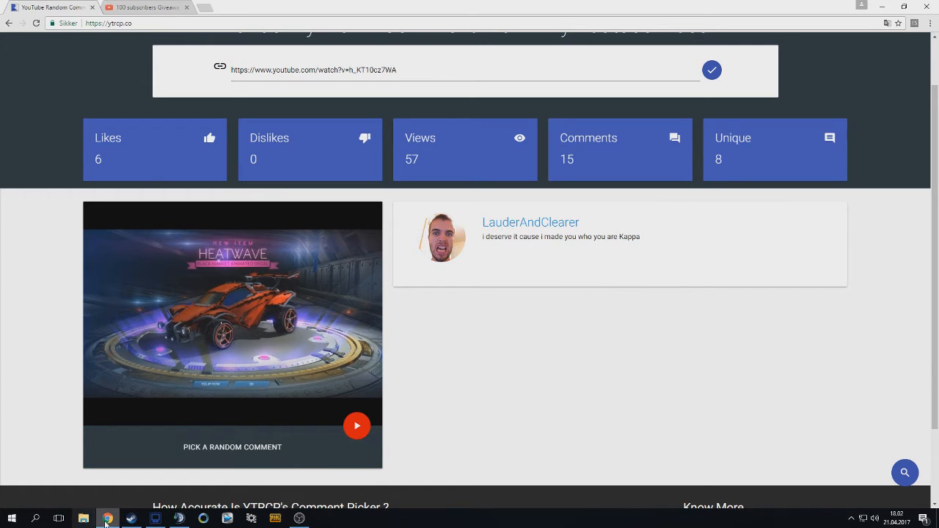
{"action": "left_click", "coordinate": [130, 519]}
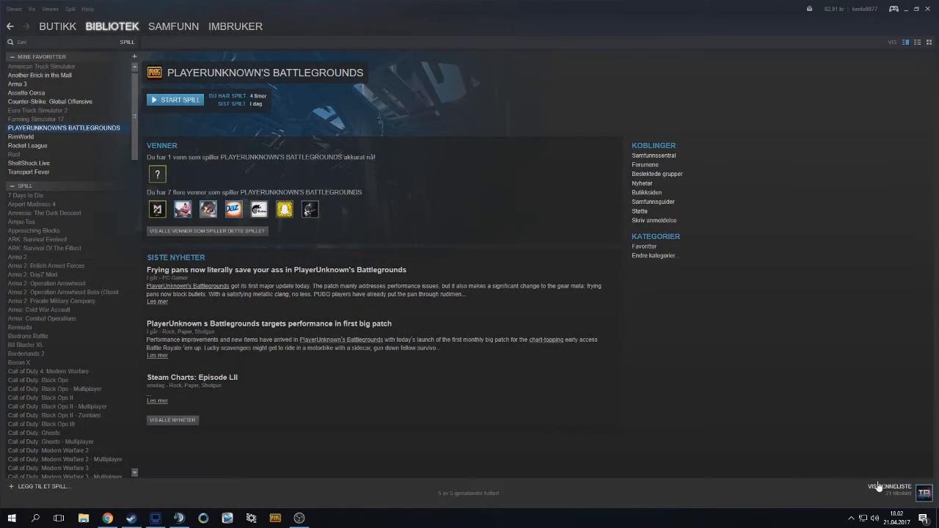
Step: Show the Steam friends list with online friends and their statuses
{"action": "left_click", "coordinate": [890, 487]}
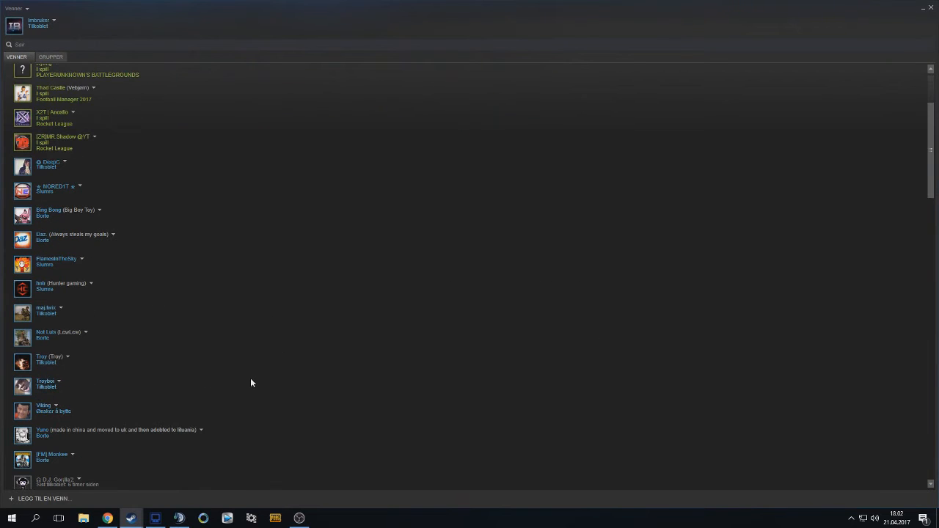
{"action": "mouse_move", "coordinate": [87, 164]}
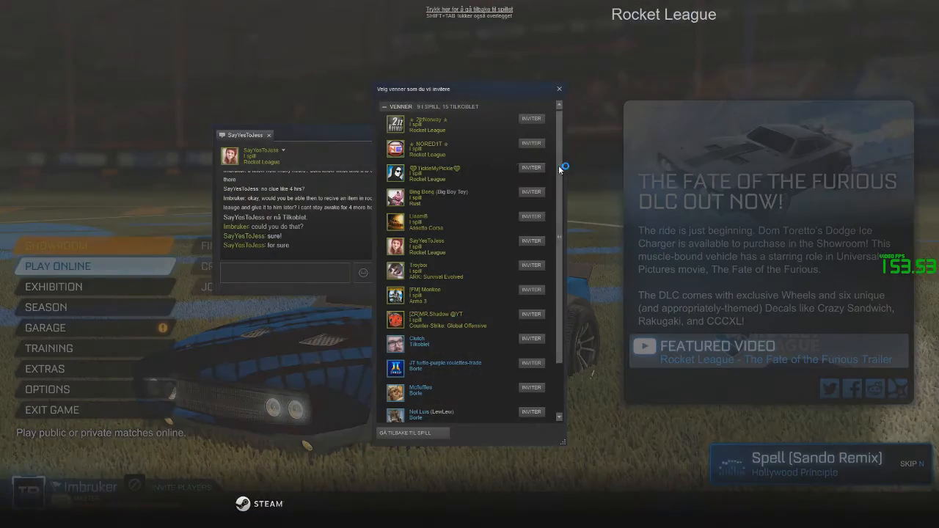
{"action": "left_click", "coordinate": [559, 89]}
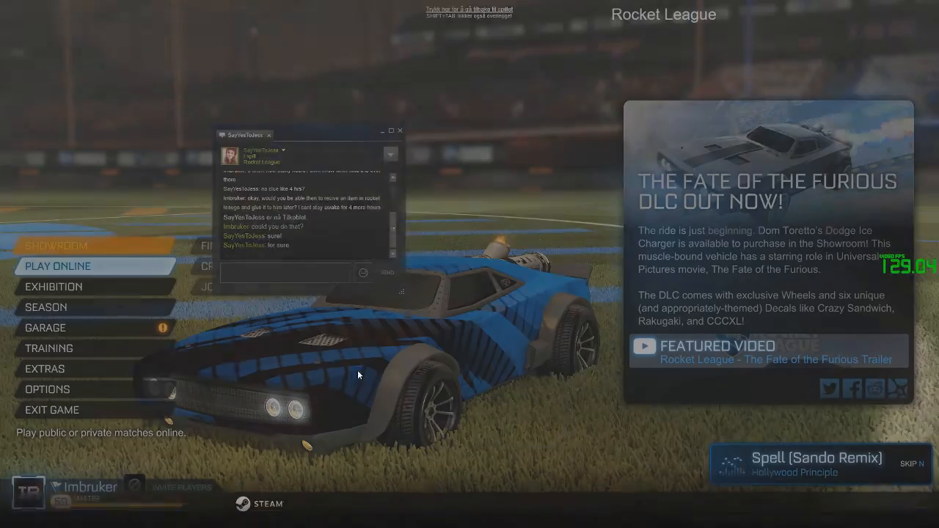
{"action": "left_click", "coordinate": [399, 130]}
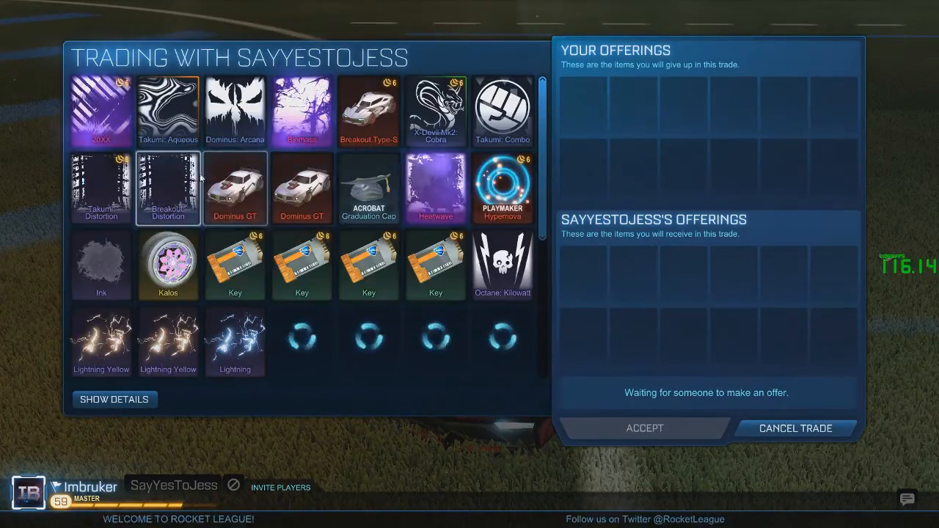
{"action": "left_click", "coordinate": [436, 188]}
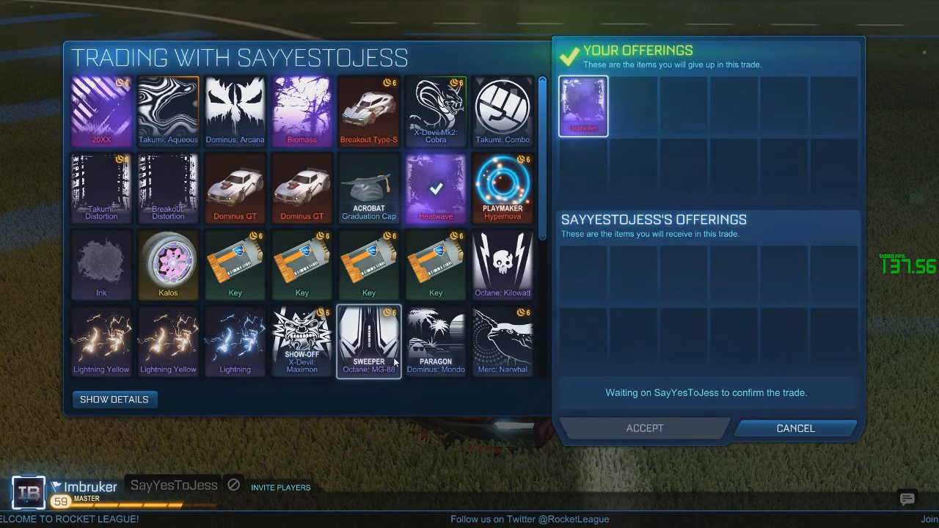
{"action": "left_click", "coordinate": [644, 428]}
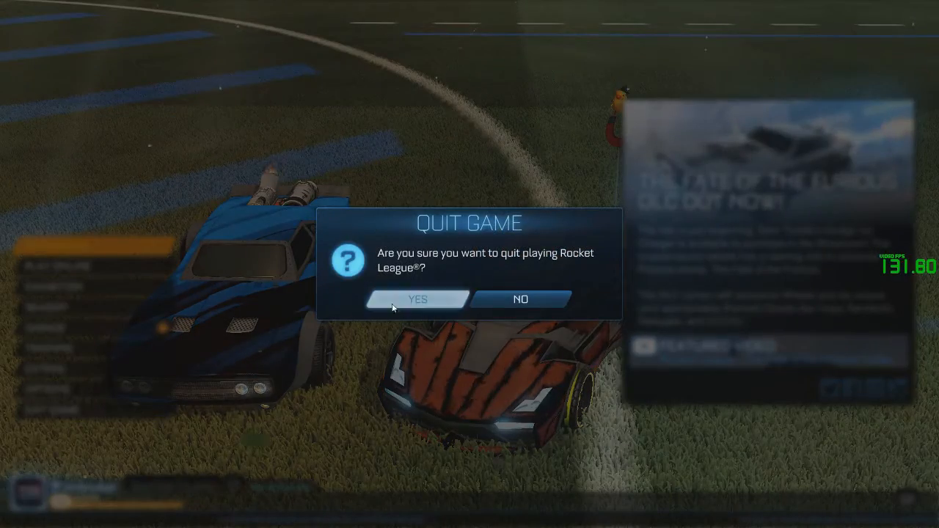
{"action": "left_click", "coordinate": [419, 299]}
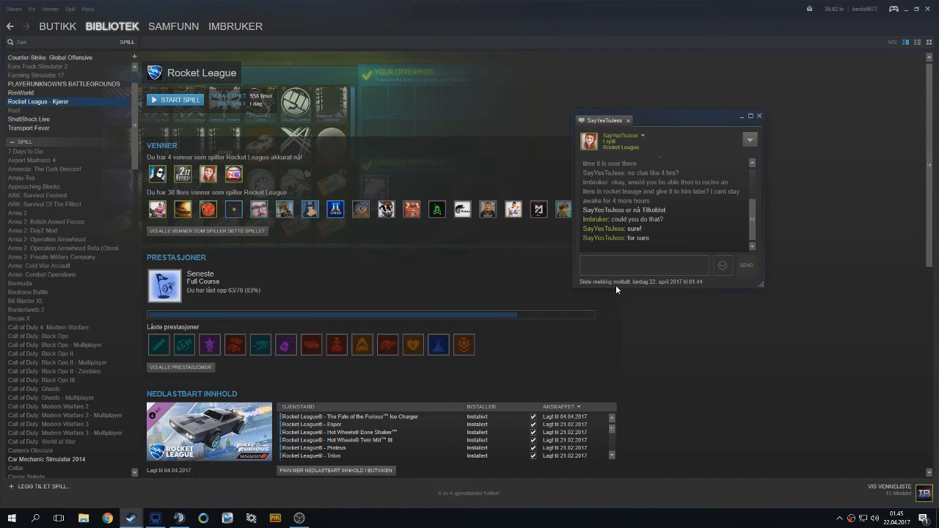
{"action": "key", "text": "alt+tab"}
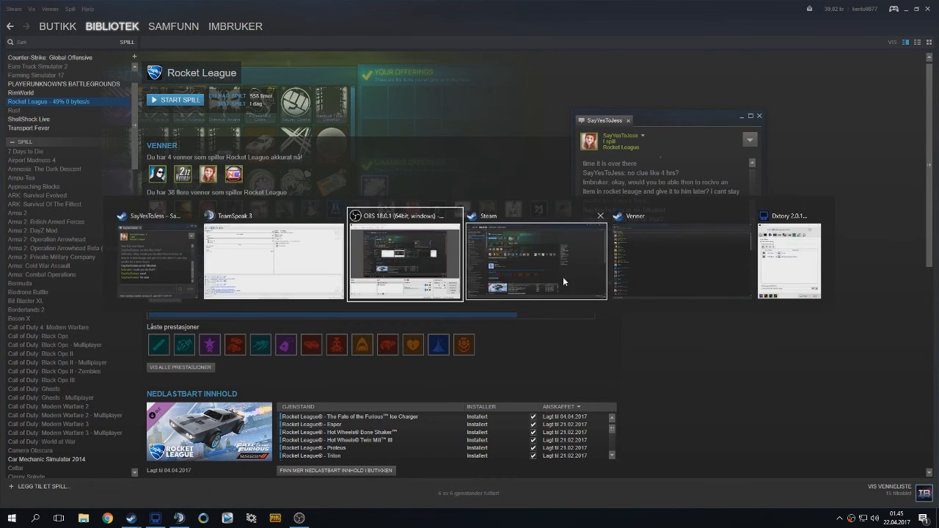